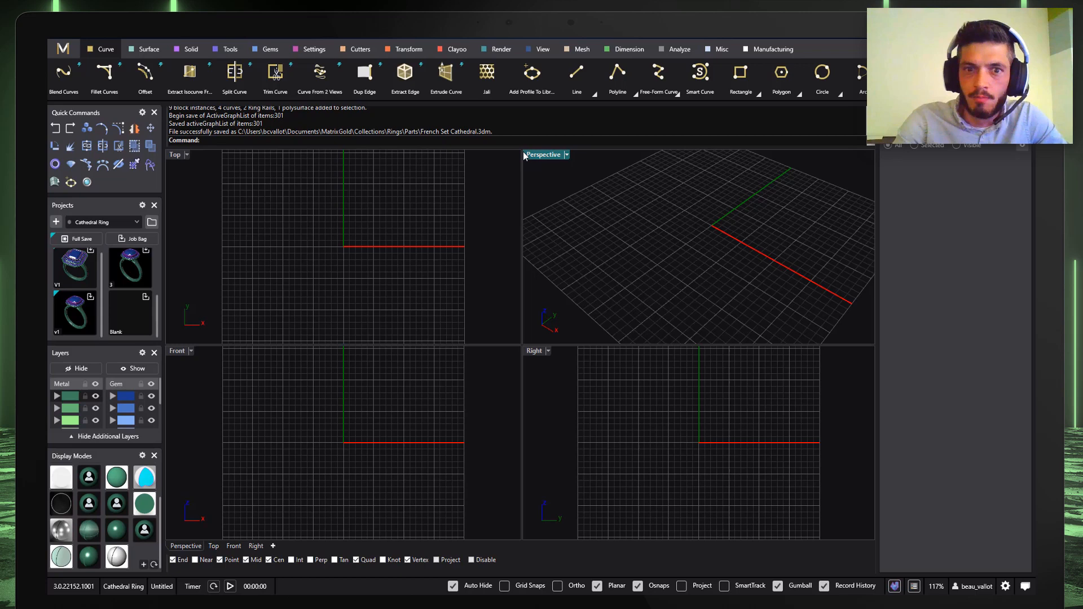
pyautogui.moveTo(536, 160)
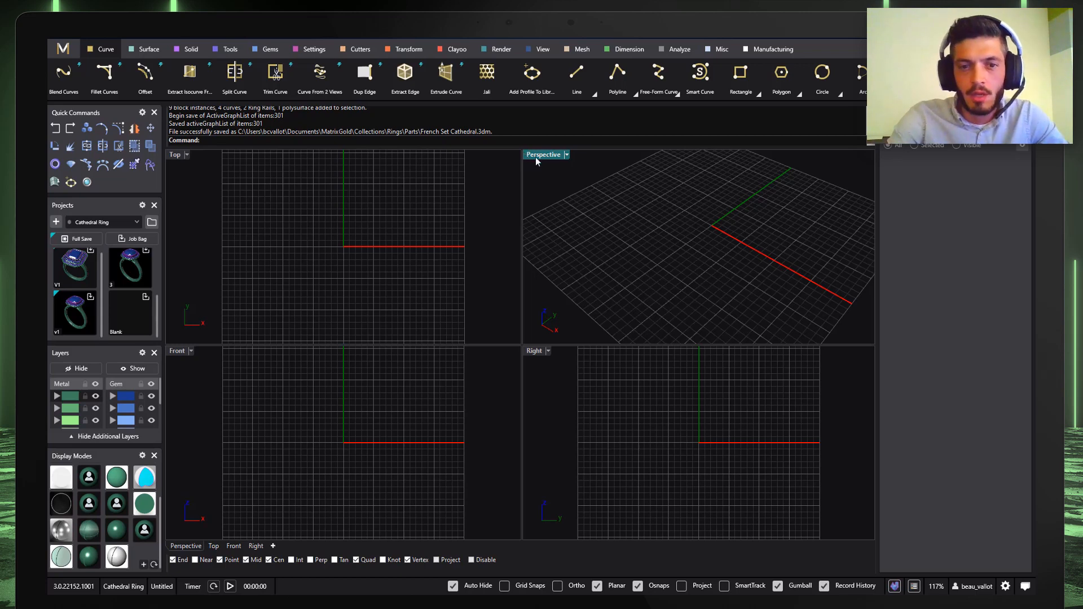
# Step: Import the Euro Shank Cathedral shank from the Collections library's Rings > Parts
pyautogui.click(222, 327)
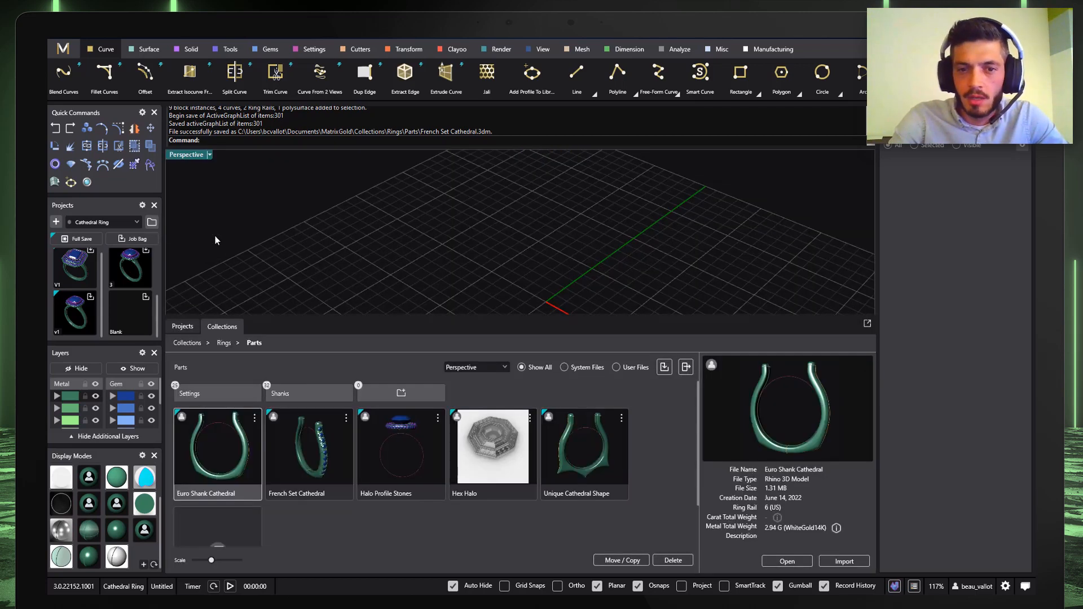
pyautogui.click(224, 343)
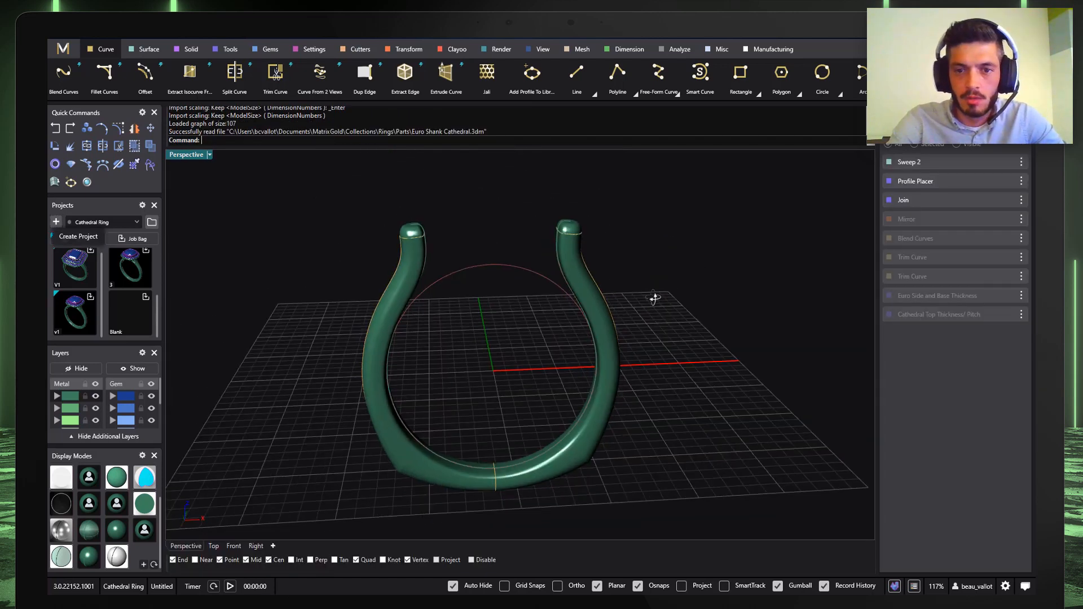
# Step: Edit the Cathedral Top Thickness/Pitch history step, then load the Webinar 7-7 blue-gem design
pyautogui.click(940, 314)
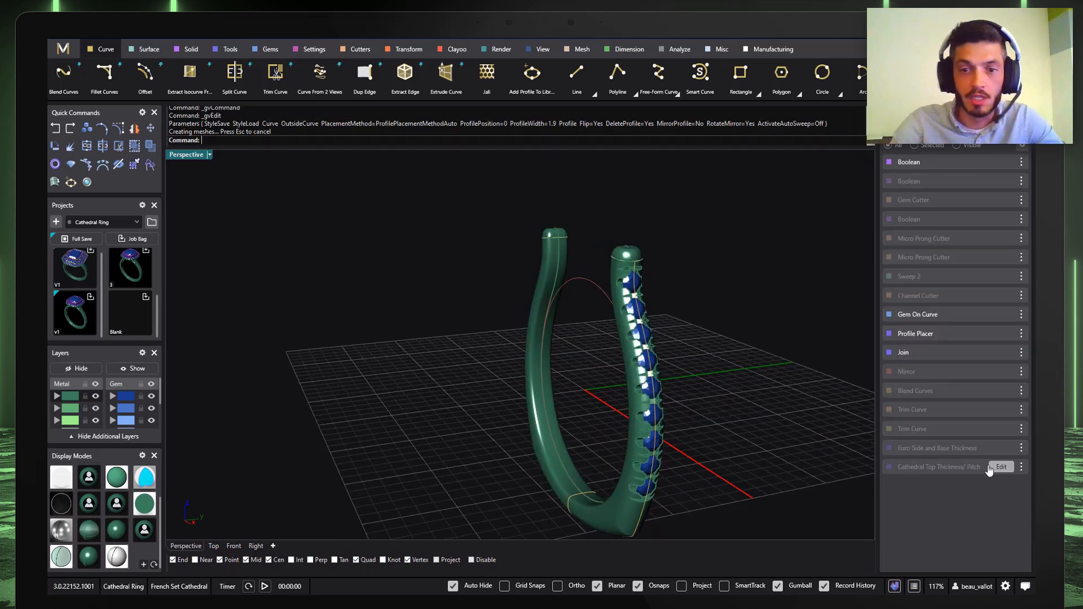
pyautogui.click(1000, 468)
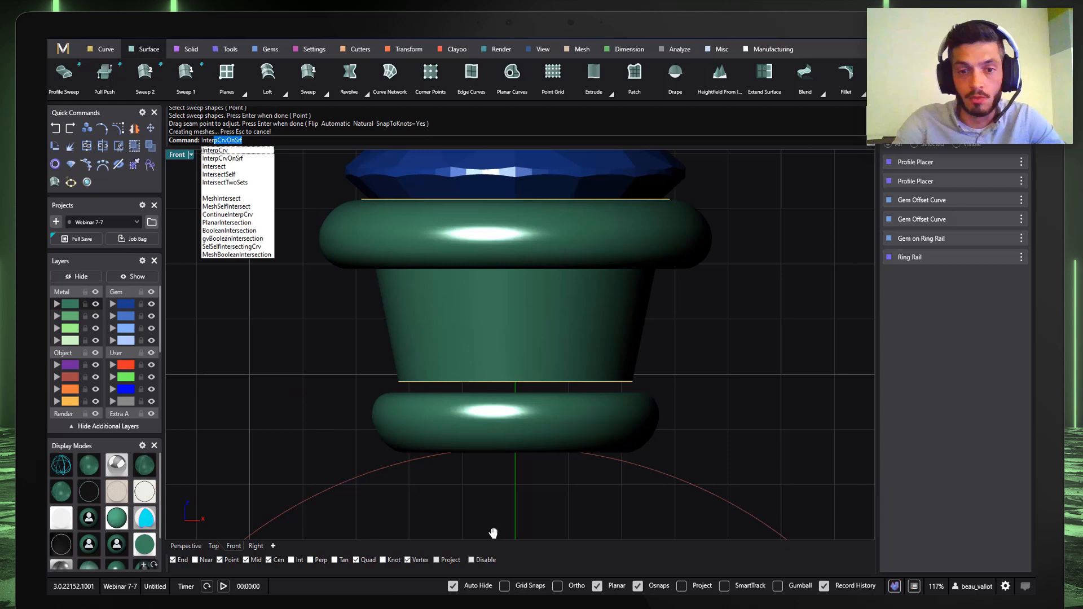
# Step: Adjust the Gem on Ring Rail parameters and begin a SubD shank in Clayoo
pyautogui.click(222, 158)
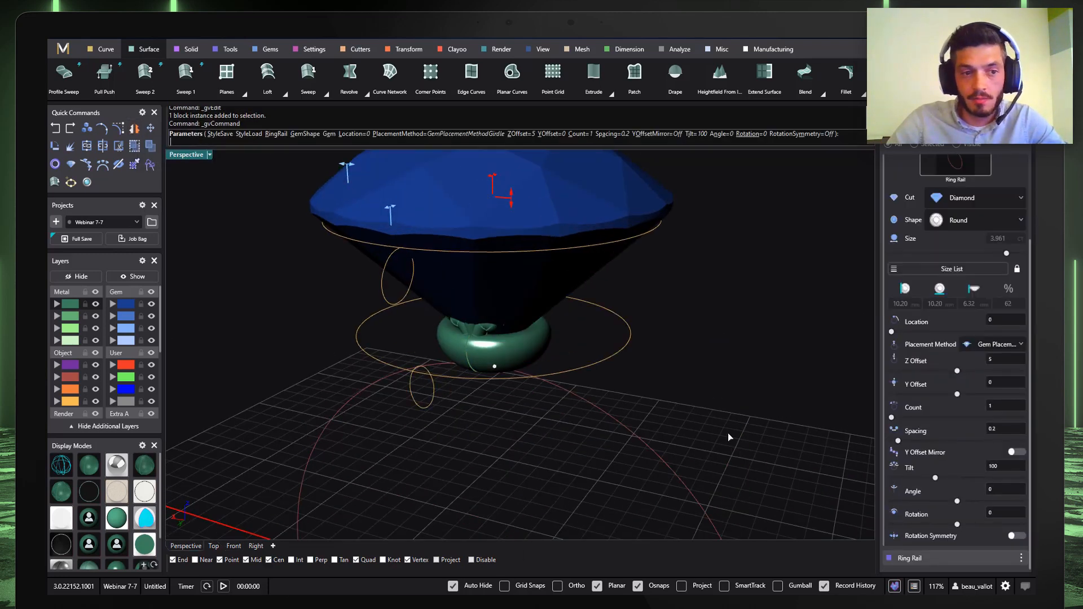
pyautogui.click(457, 49)
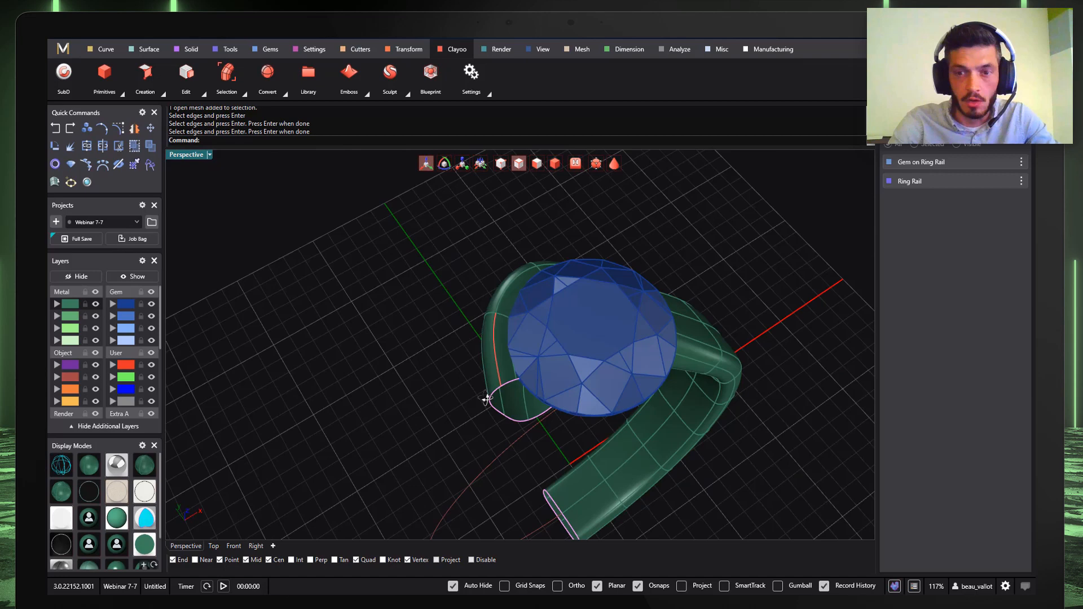
# Step: Merge the selected SubD shank edges with Clayoo Edit tools, then load the Geo-Dome ring
pyautogui.click(185, 76)
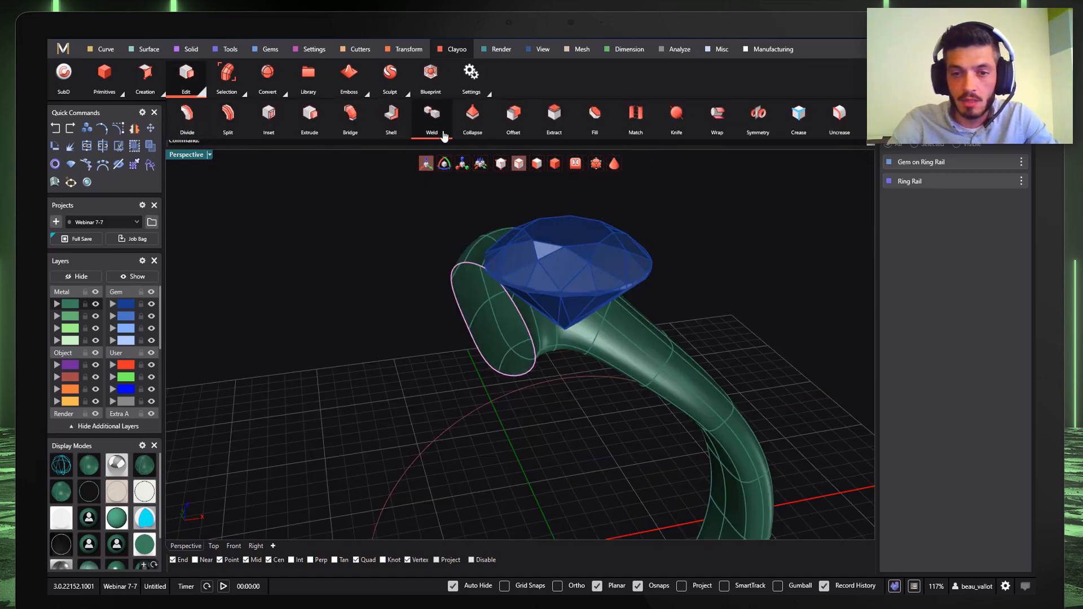
pyautogui.click(431, 118)
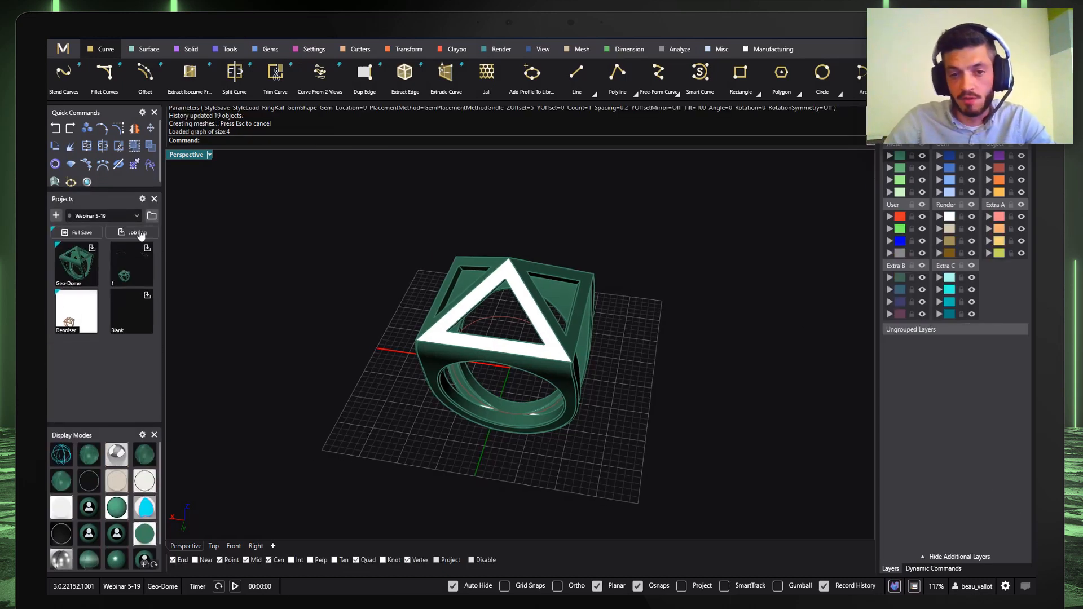
# Step: Dock the Render Studio panel from the M logo's Window menu
pyautogui.click(136, 232)
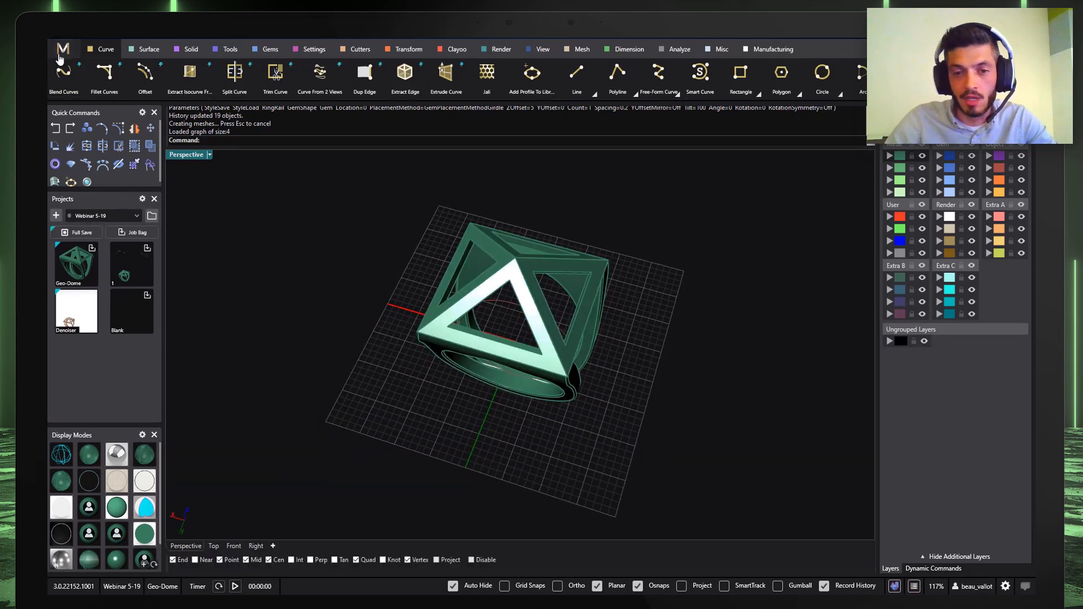
pyautogui.click(62, 49)
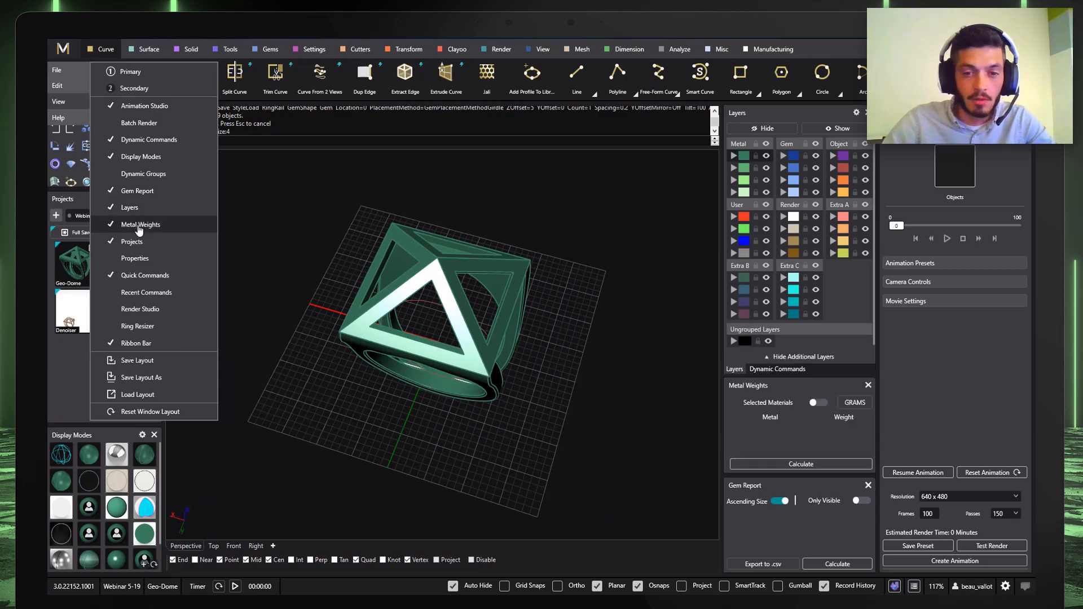
pyautogui.moveTo(141, 309)
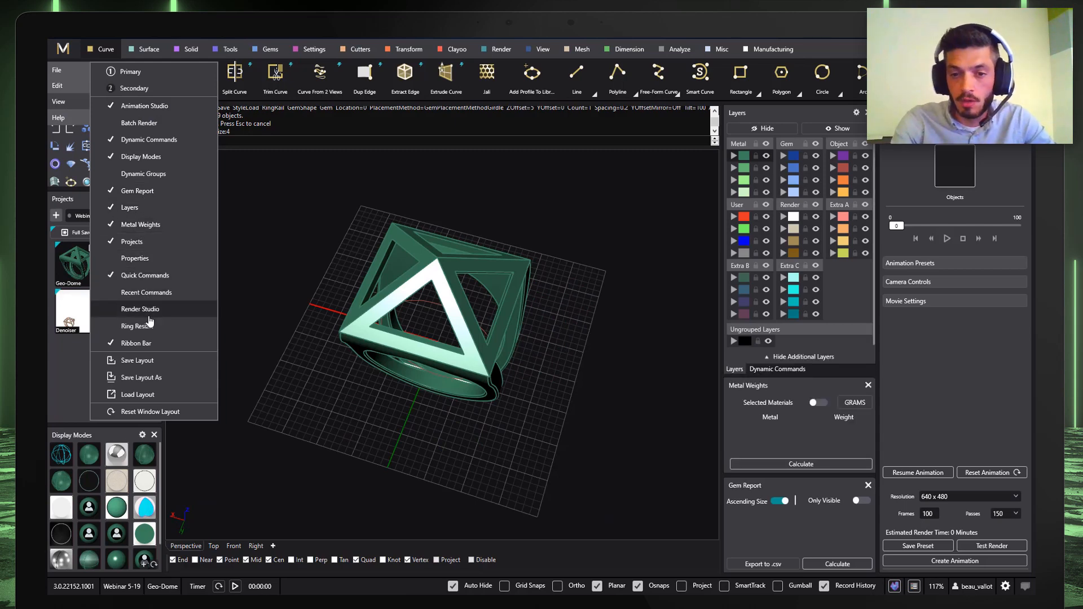
pyautogui.click(140, 309)
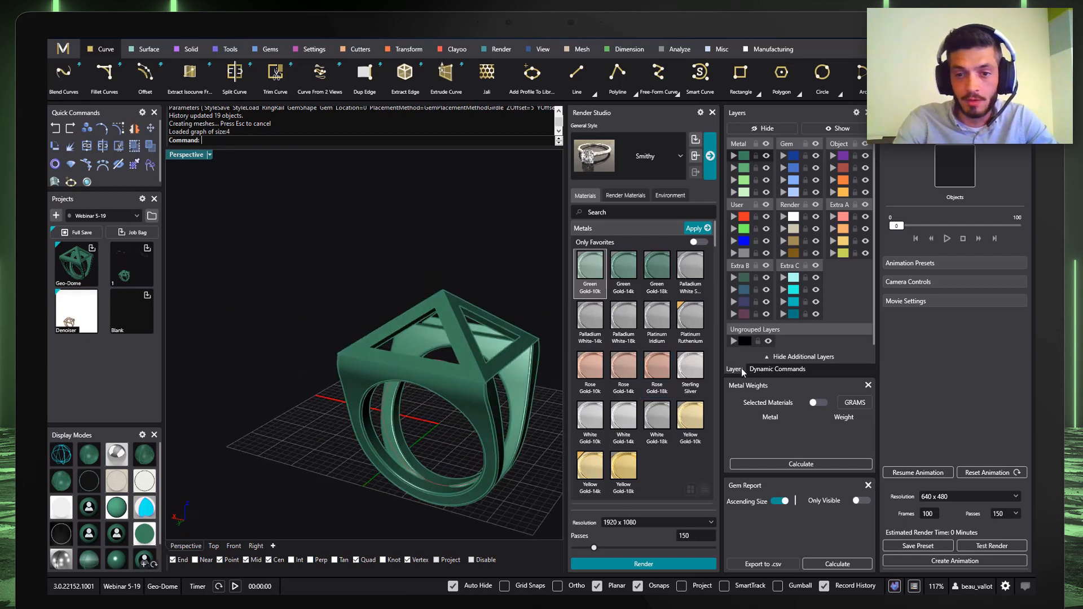
# Step: Place the ring on the display base in Perspective and add a rectangular light
pyautogui.click(777, 369)
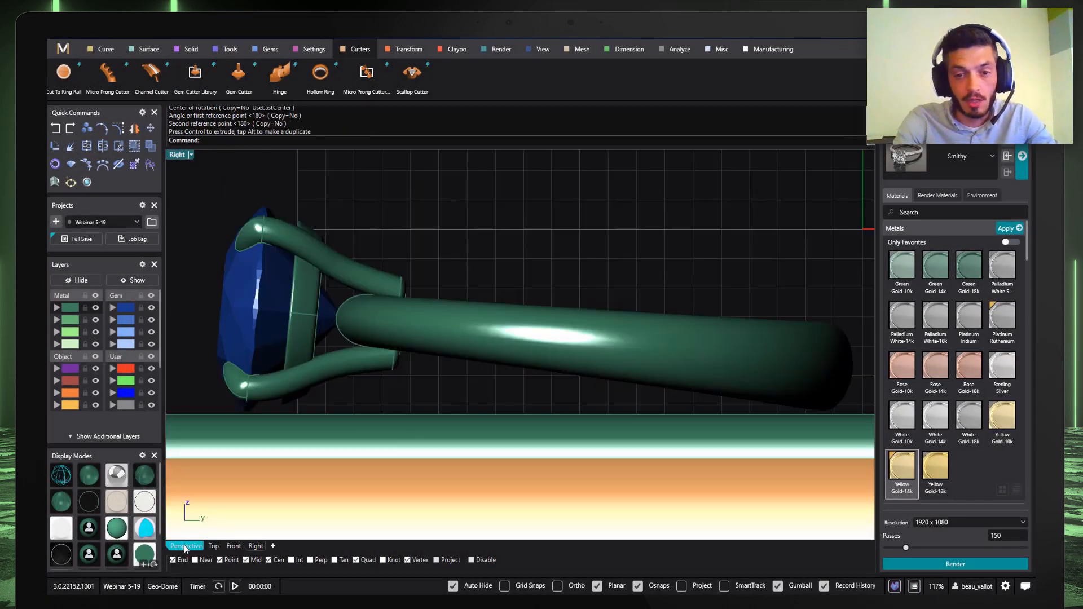
pyautogui.click(185, 546)
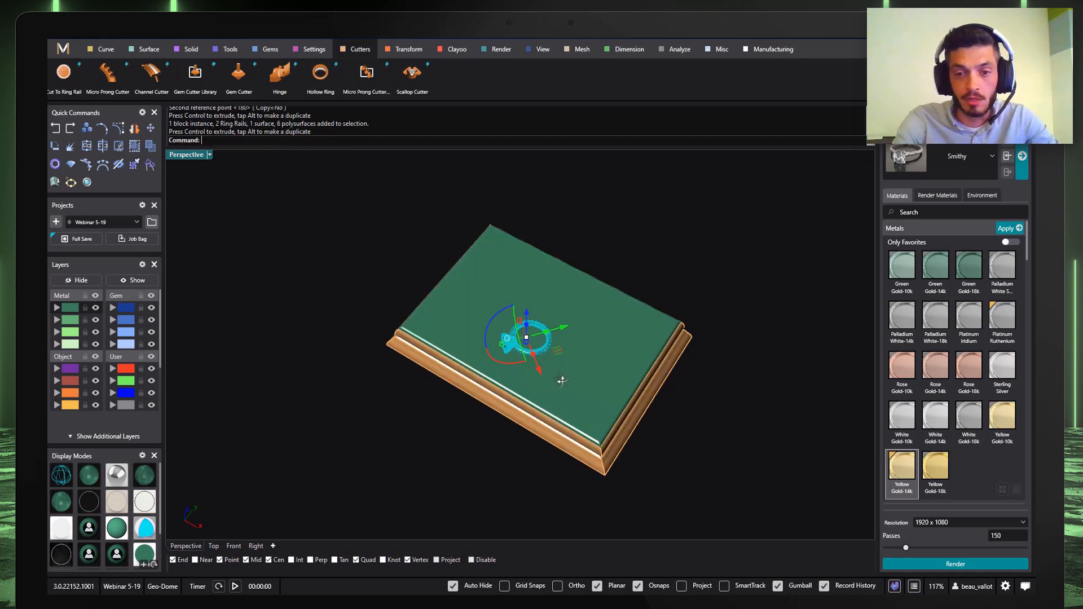
pyautogui.click(501, 49)
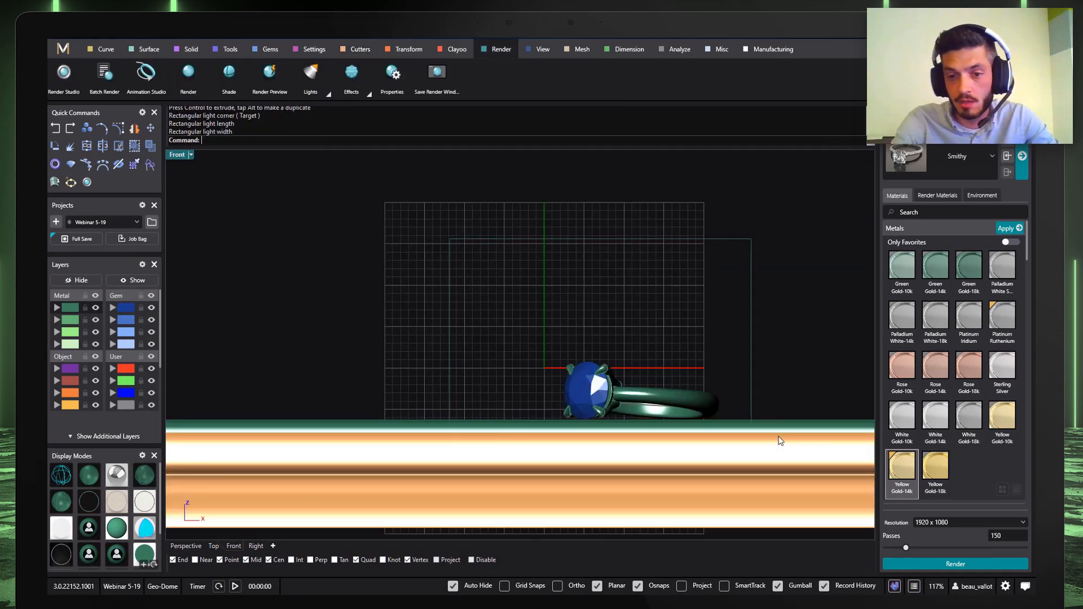